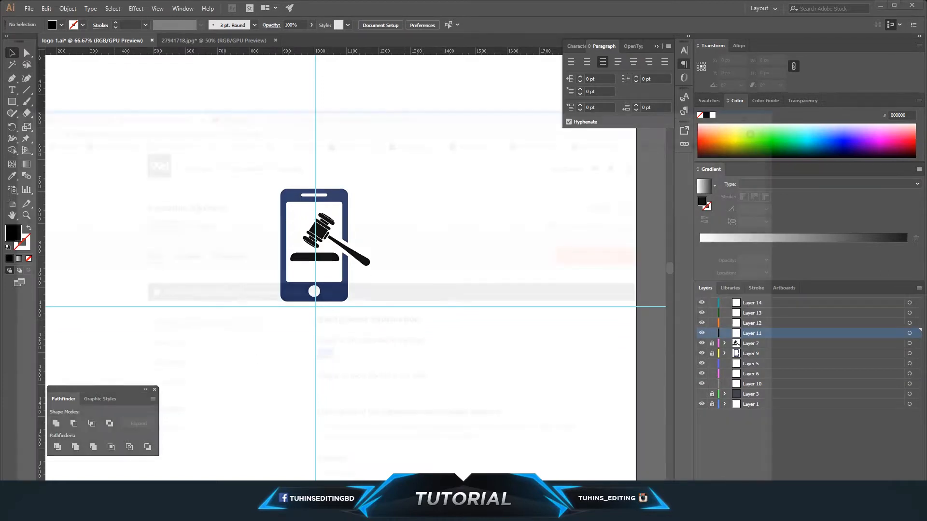
# Place a placeholder text object below the phone icon and return to the contest brief.
pyautogui.click(171, 7)
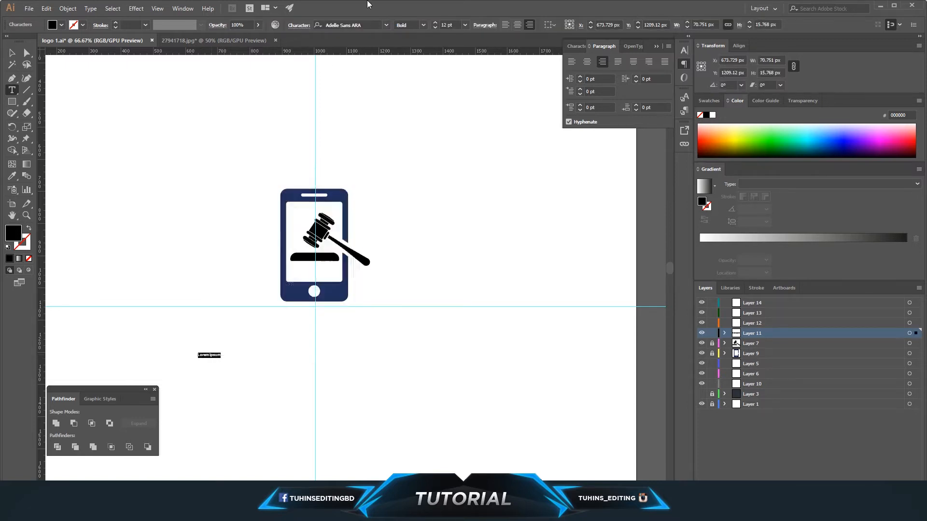
pyautogui.click(209, 354)
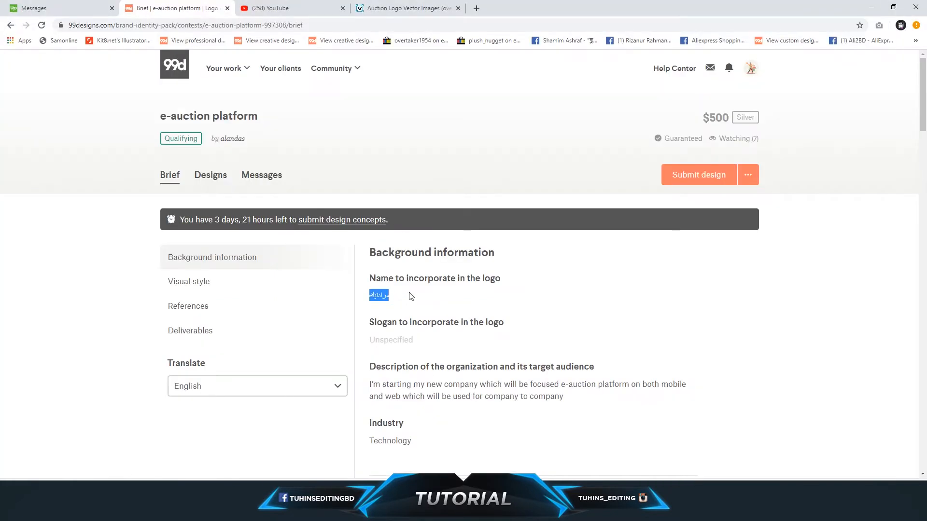
# Copy the Arabic company name from the brief for pasting into the logo text.
pyautogui.press('ctrl++')
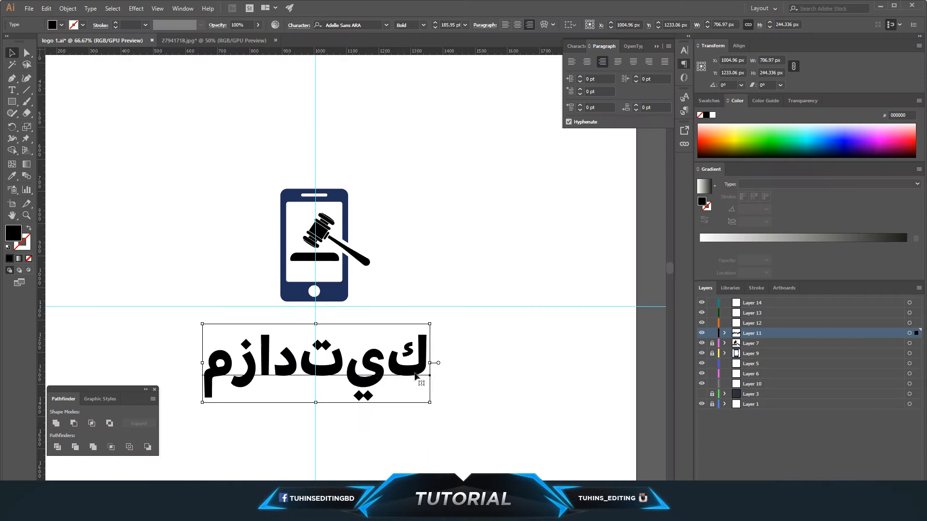
pyautogui.moveTo(264, 420)
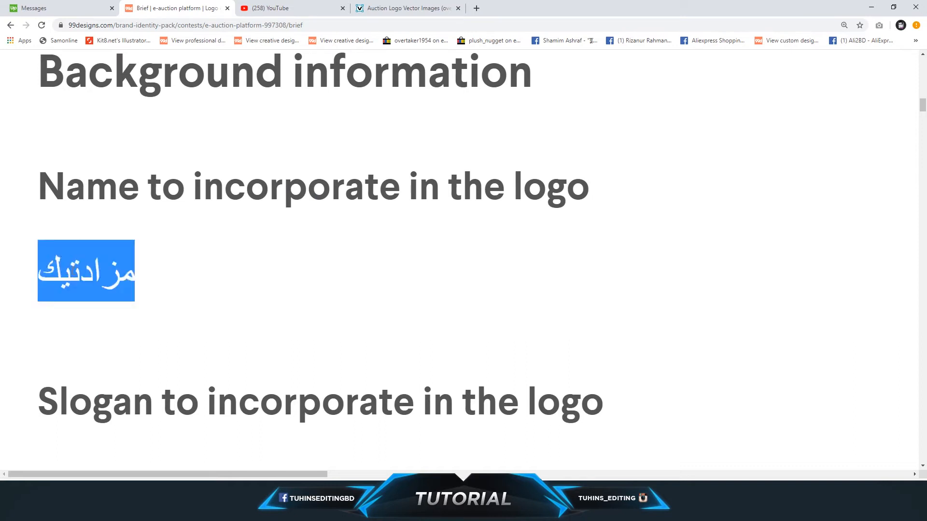
# Magnify the 99designs brief so the connected Arabic name is readable for comparison.
pyautogui.click(85, 270)
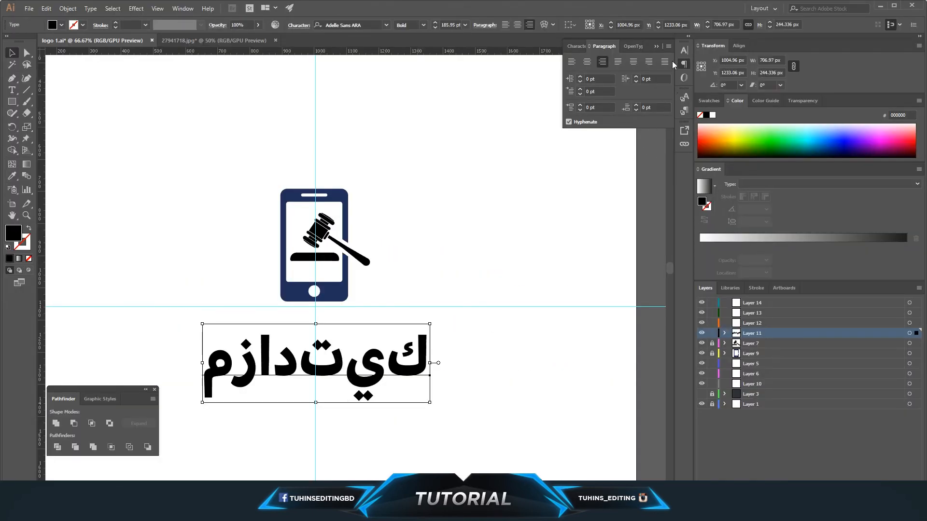
pyautogui.click(45, 9)
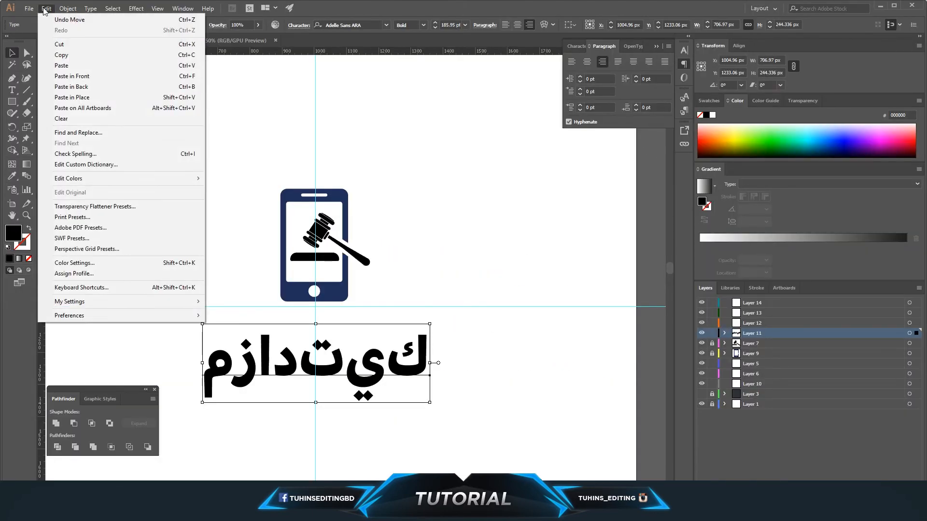
pyautogui.moveTo(70, 315)
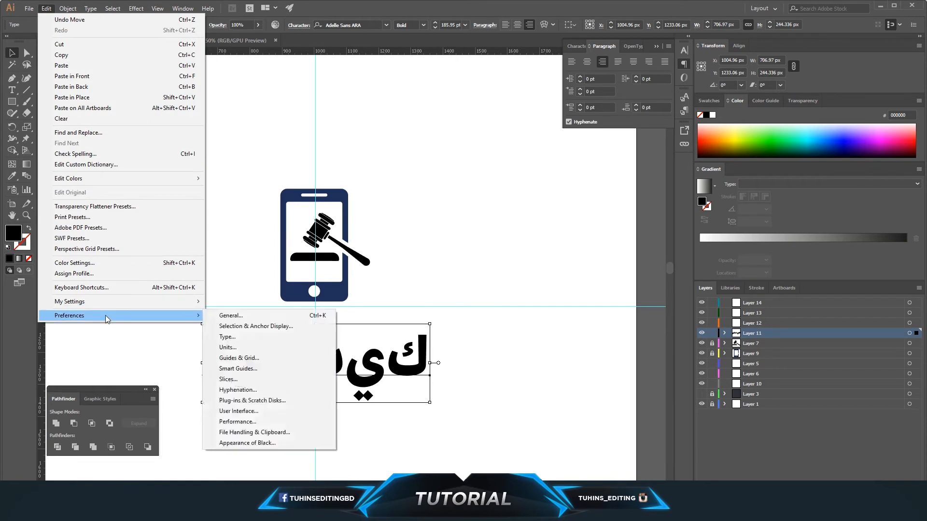
pyautogui.moveTo(236, 378)
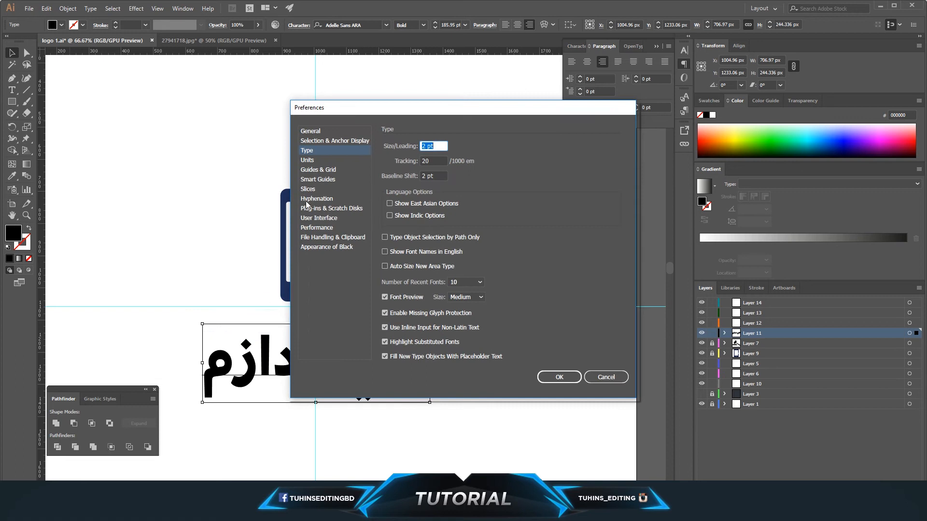
pyautogui.moveTo(415, 226)
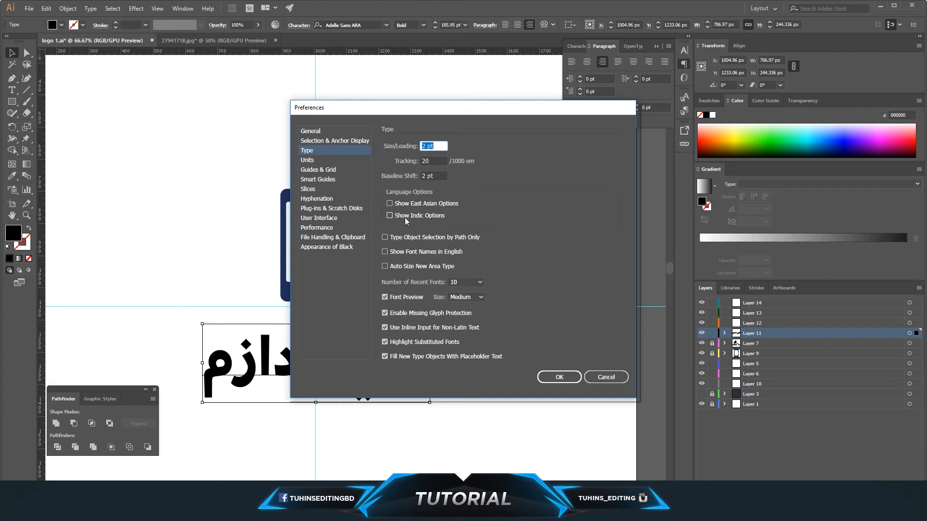
pyautogui.click(558, 377)
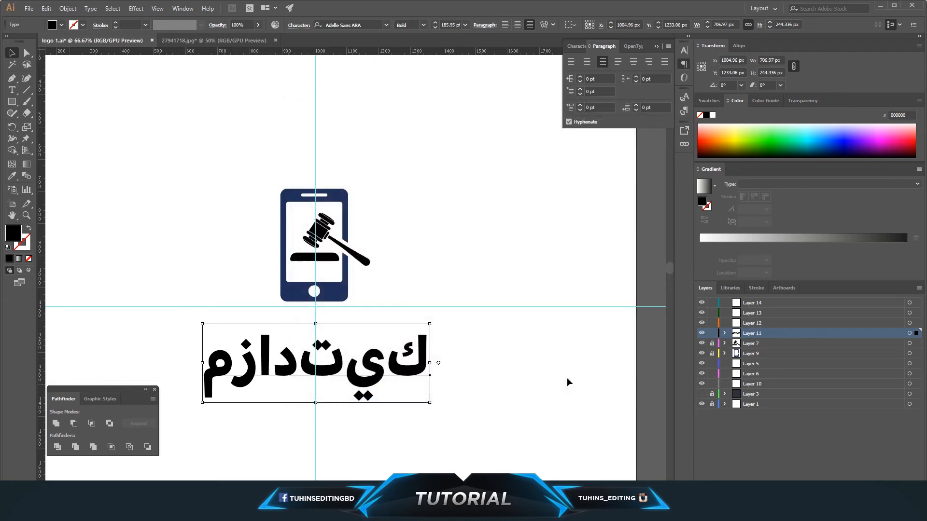
# Switch the Arabic name's paragraph to the Middle Eastern & South Asian Single-line Composer.
pyautogui.click(668, 47)
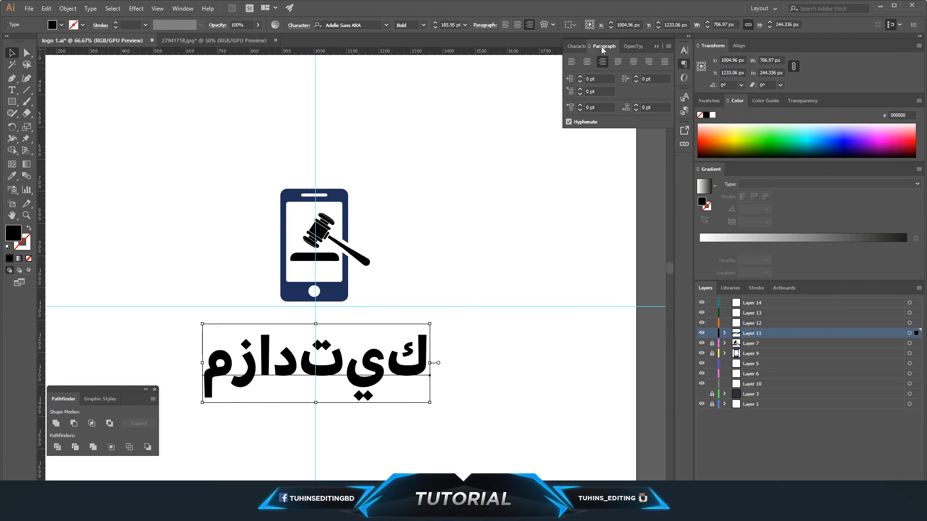
pyautogui.click(668, 47)
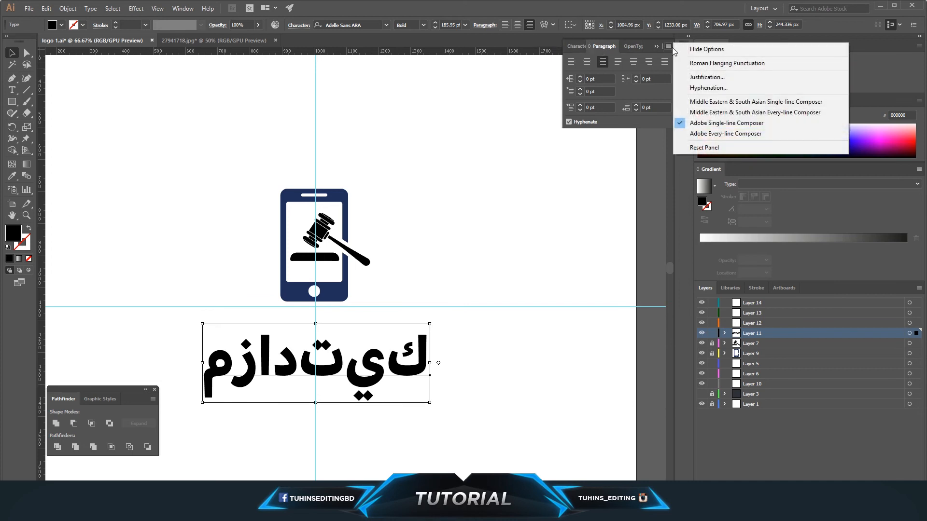
pyautogui.moveTo(755, 112)
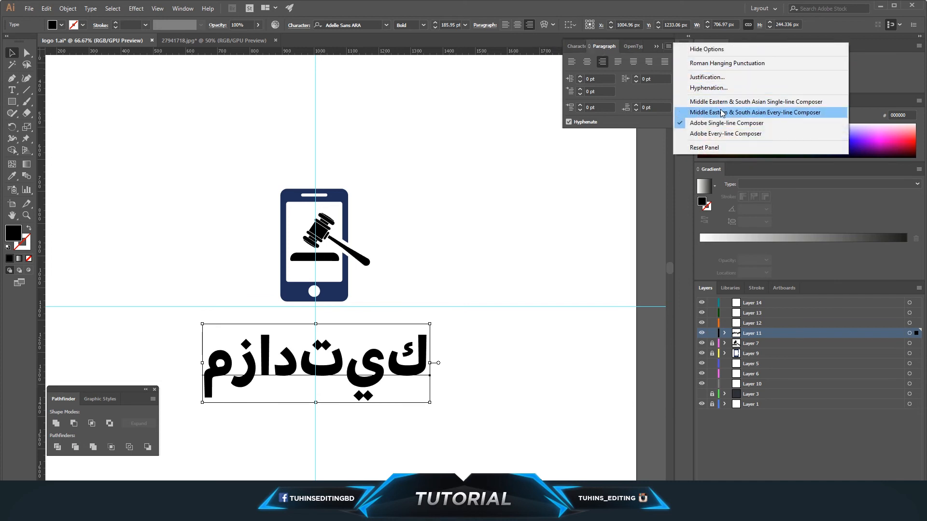
pyautogui.moveTo(755, 101)
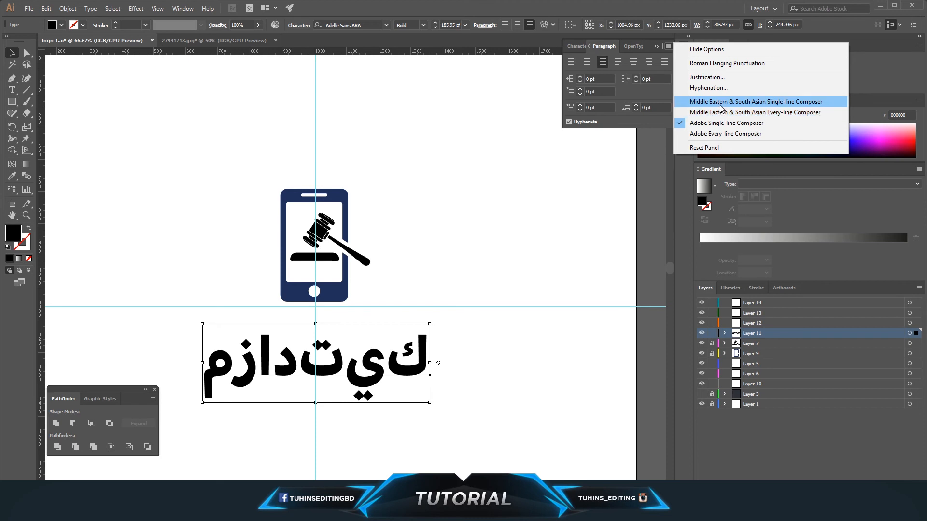
pyautogui.click(754, 101)
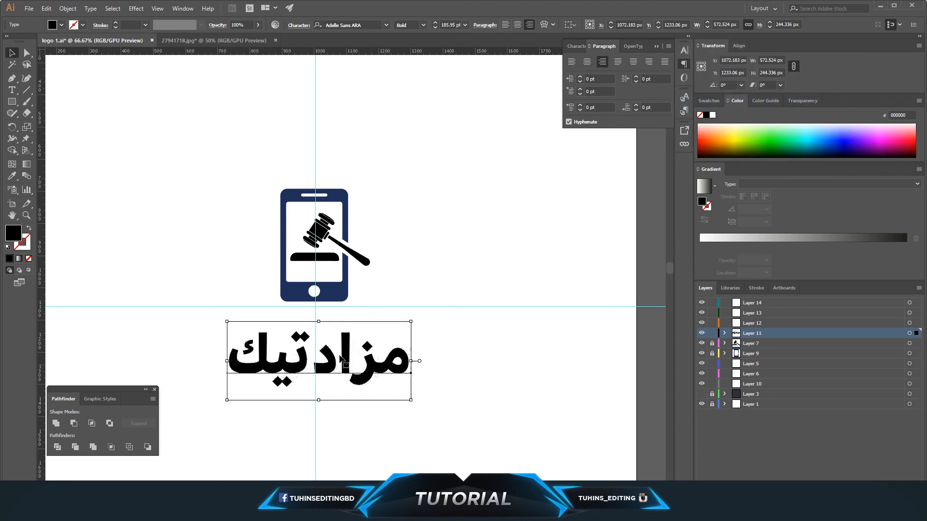